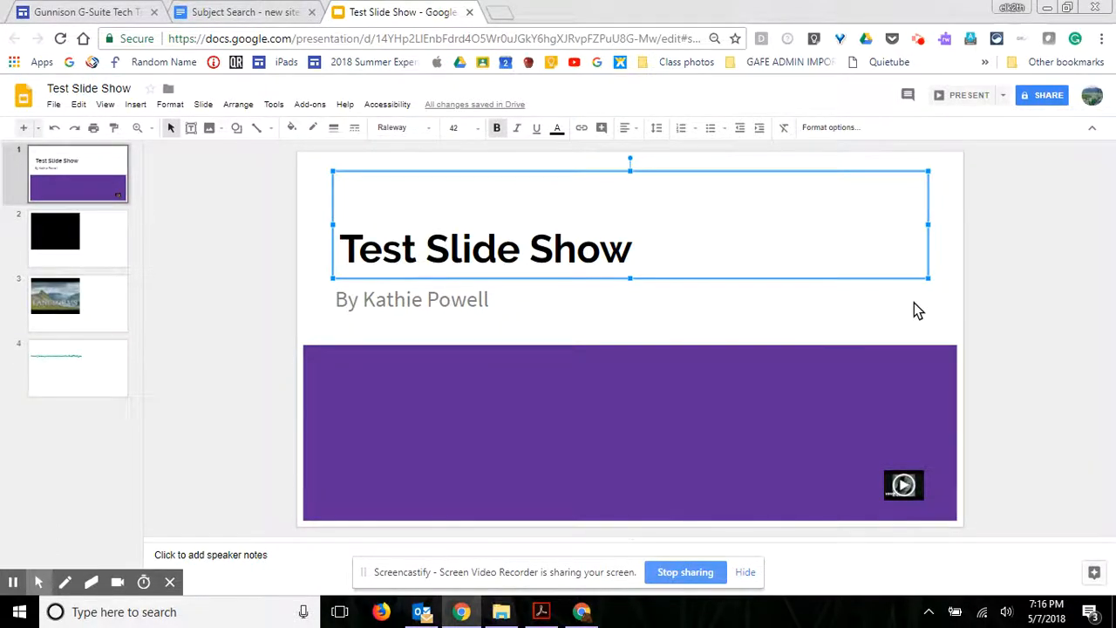
pyautogui.moveTo(719, 362)
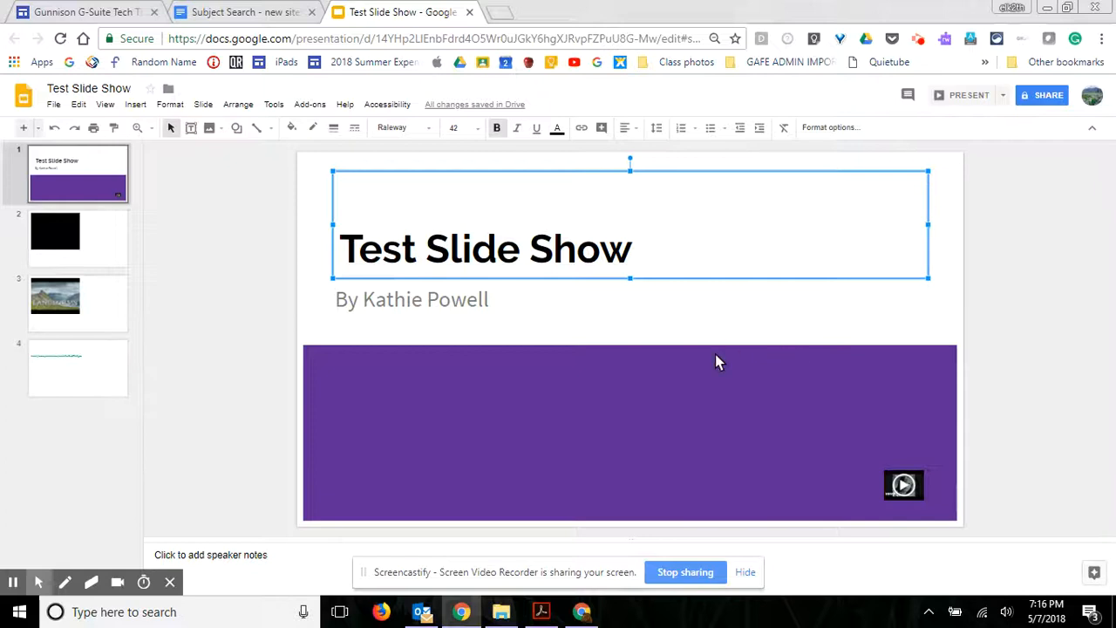
pyautogui.moveTo(564, 263)
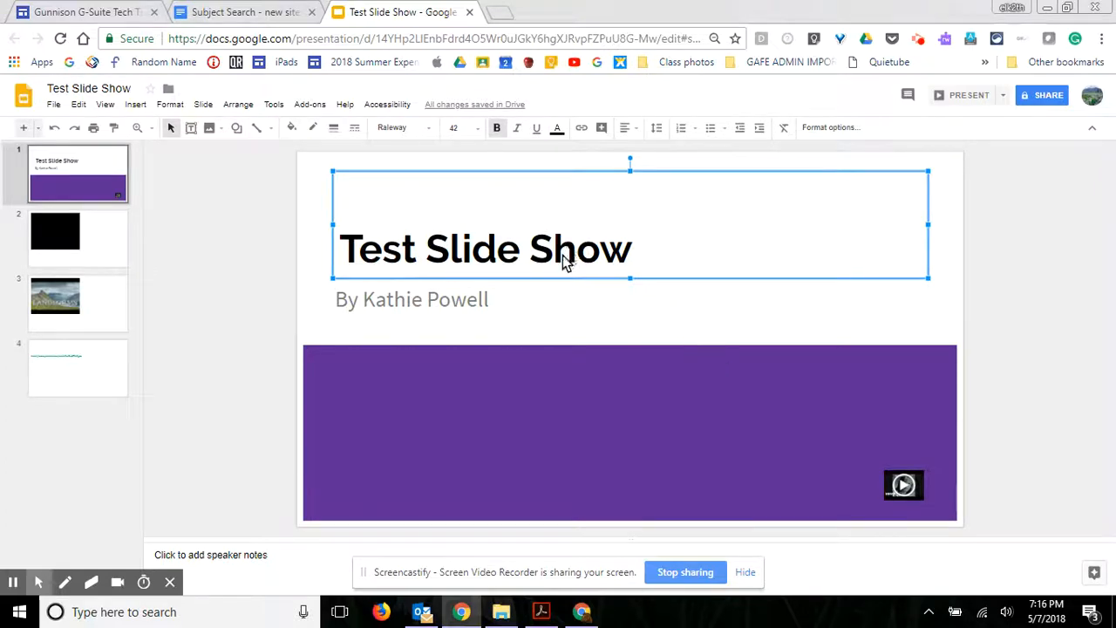
pyautogui.moveTo(462, 251)
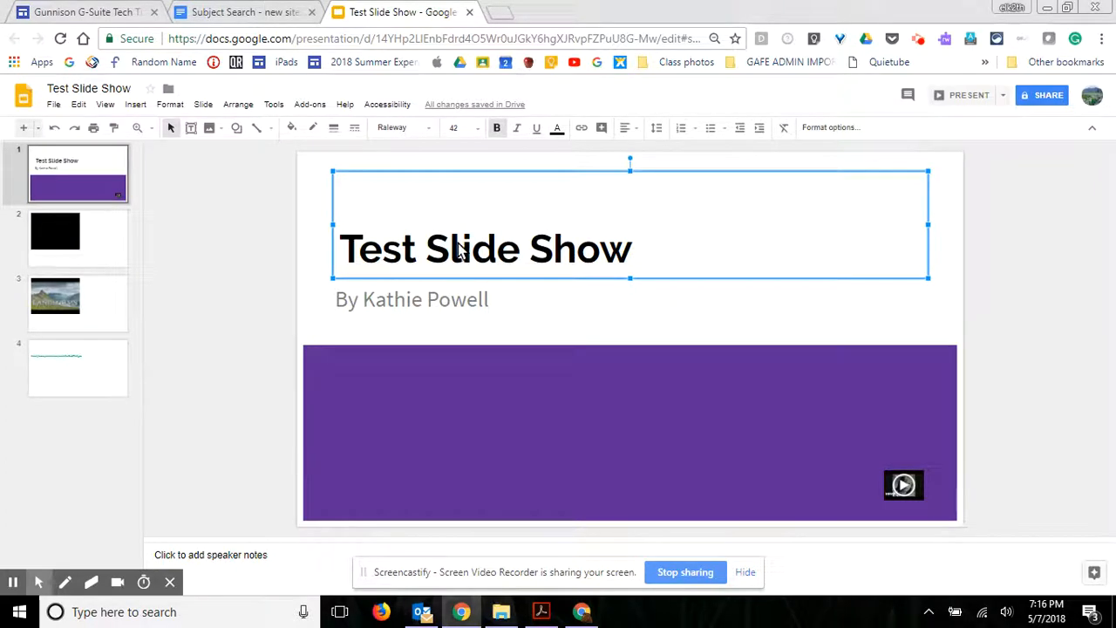
pyautogui.moveTo(371, 212)
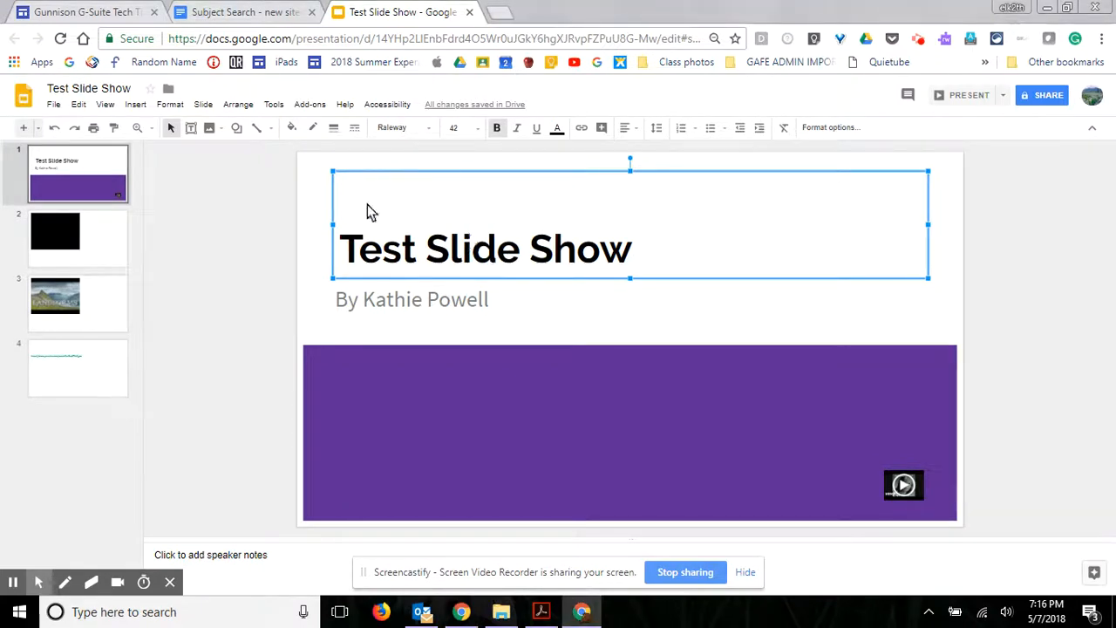
pyautogui.moveTo(183, 114)
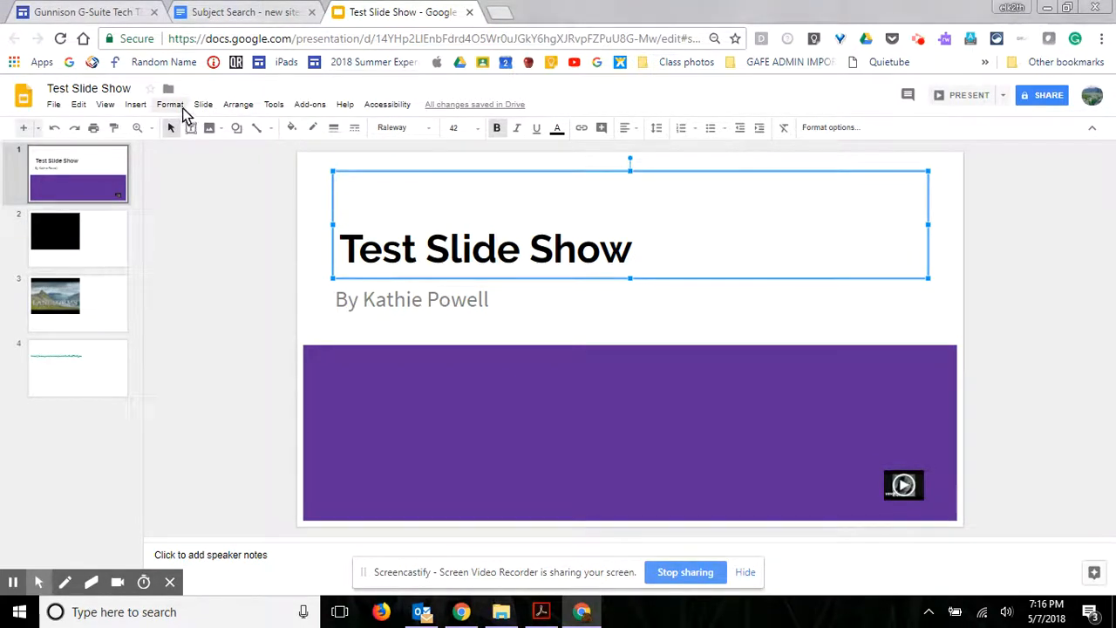
# Browse the Format and Slide menus, then open the Insert menu
pyautogui.click(169, 104)
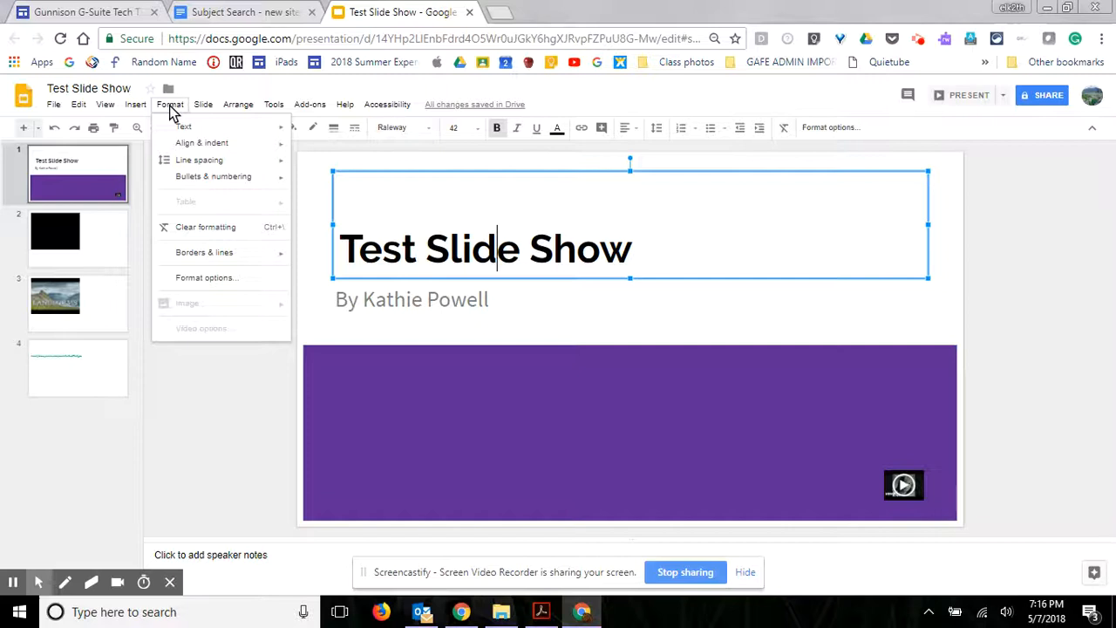
pyautogui.click(202, 104)
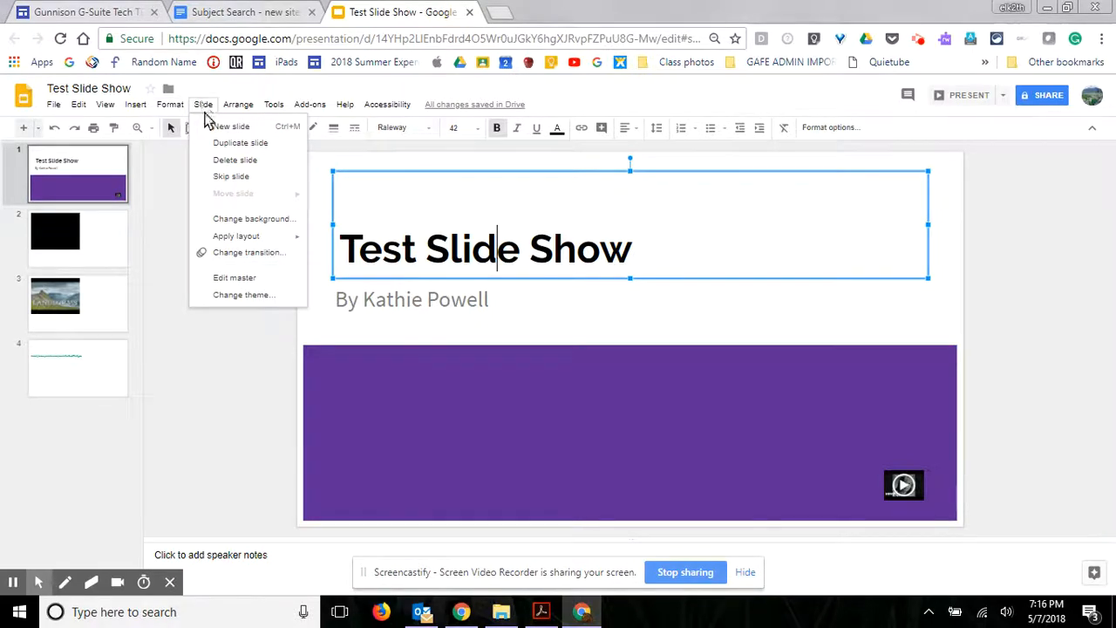
pyautogui.click(135, 104)
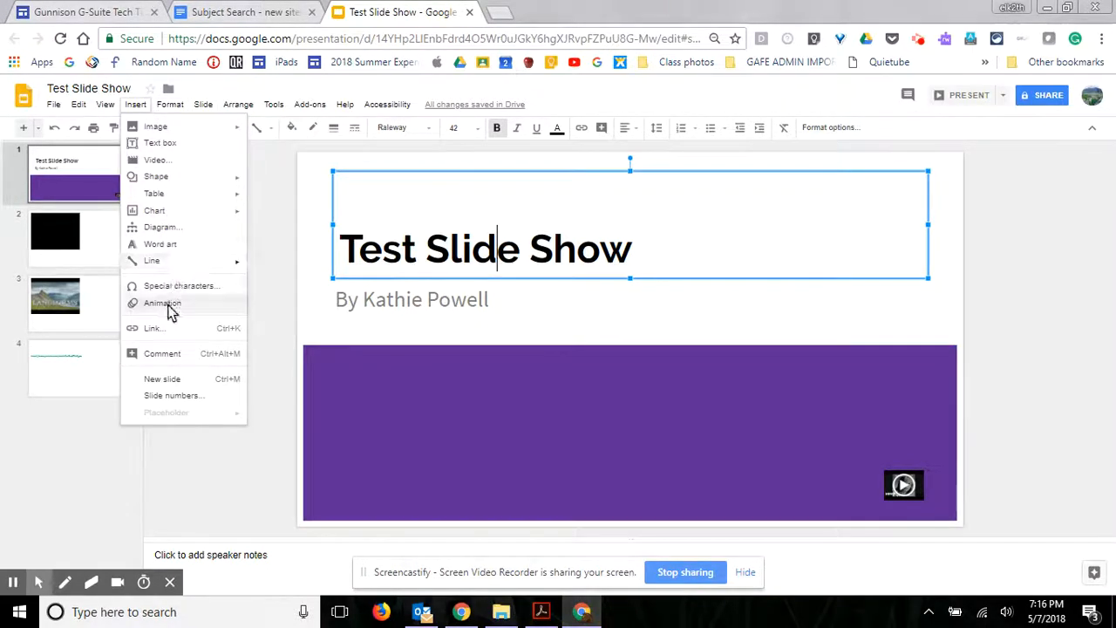
# Give the title a Fly in from right animation starting After previous
pyautogui.click(163, 302)
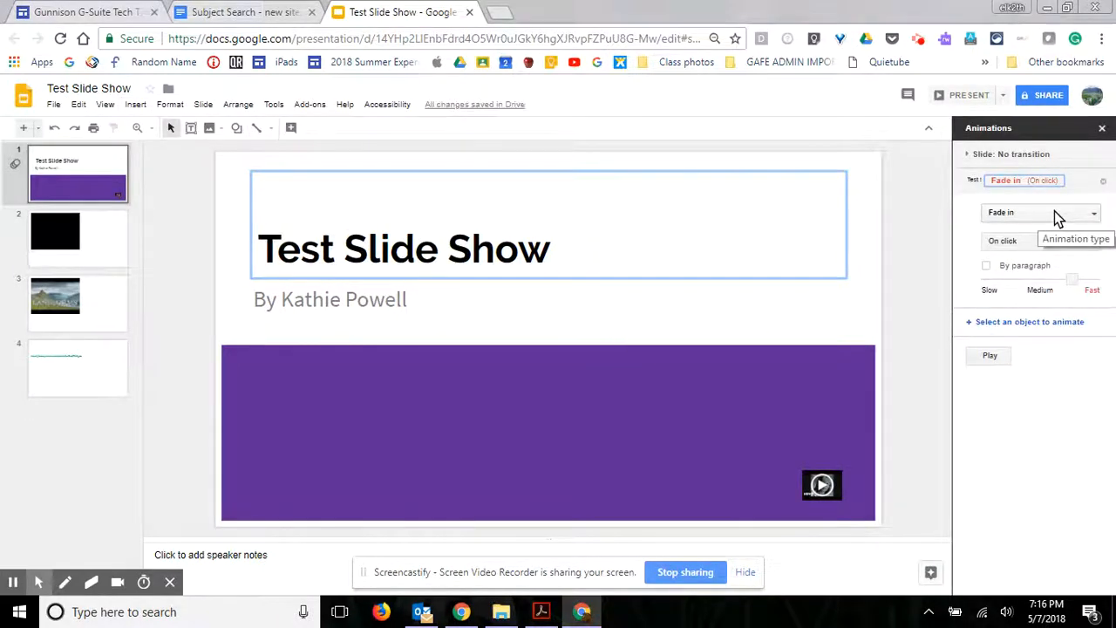
pyautogui.click(1037, 212)
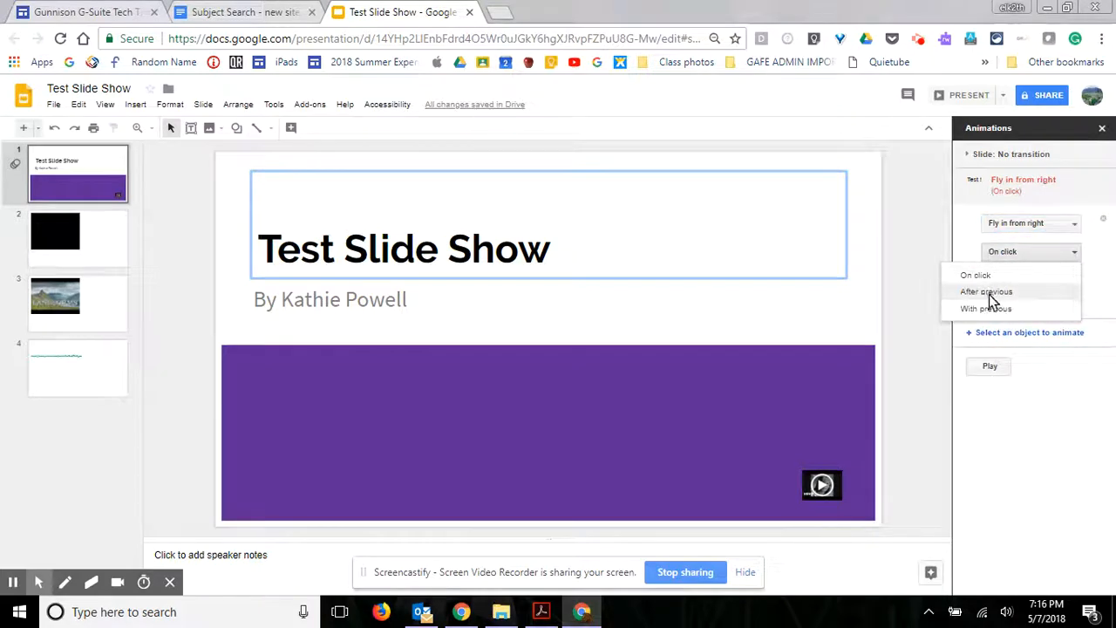
pyautogui.click(986, 292)
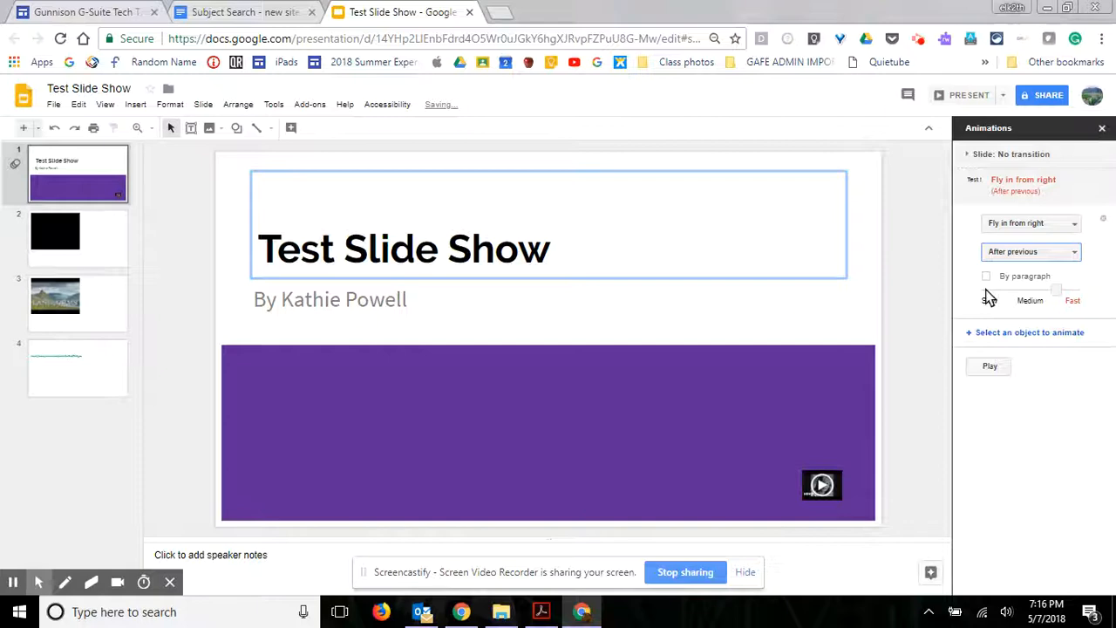
pyautogui.moveTo(960, 292)
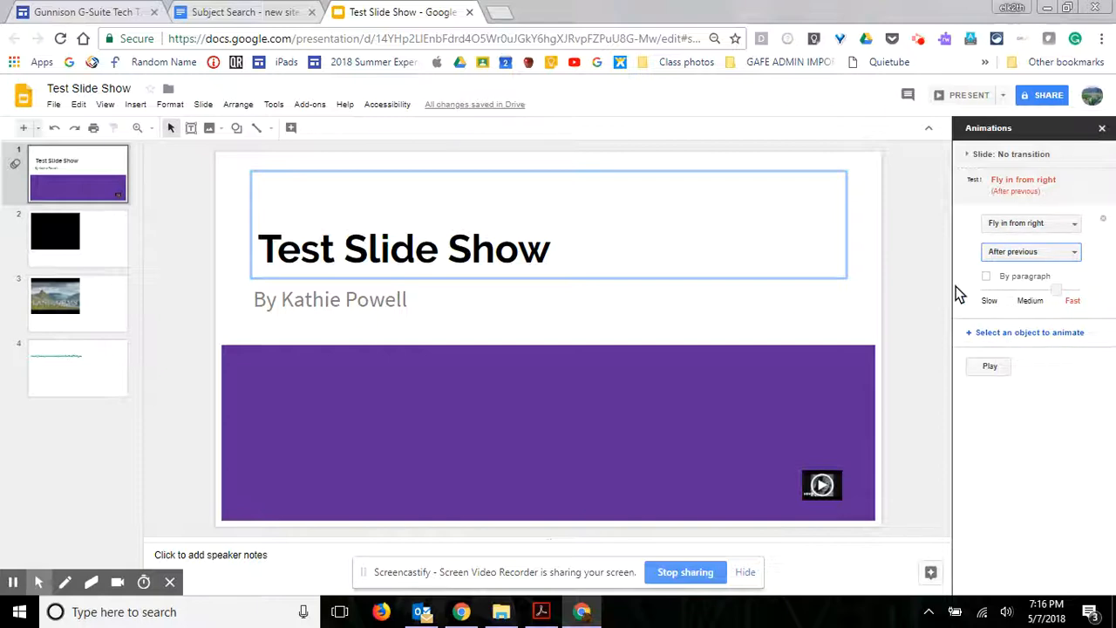
pyautogui.moveTo(913, 233)
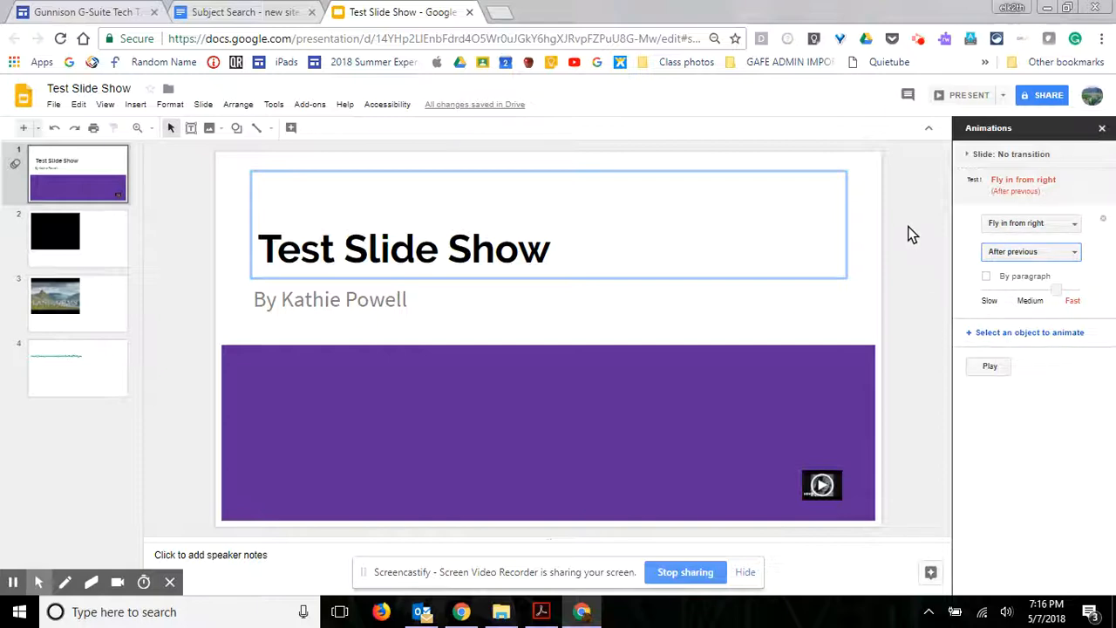
pyautogui.moveTo(960, 230)
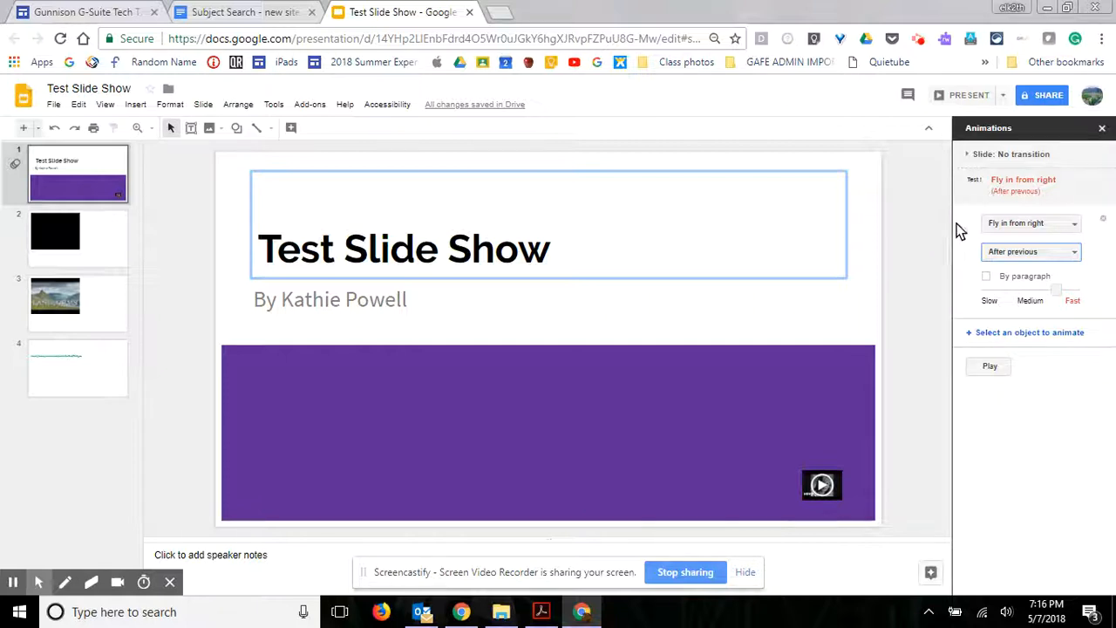
pyautogui.moveTo(1102, 128)
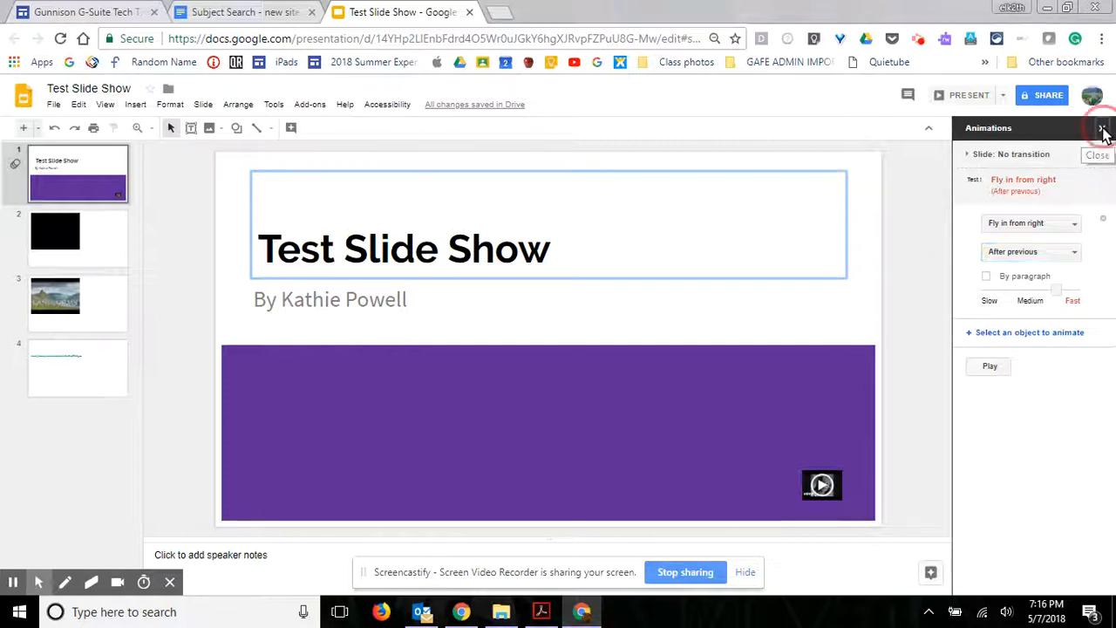
# Close the animation panel and open File > Publish to the web
pyautogui.click(1103, 130)
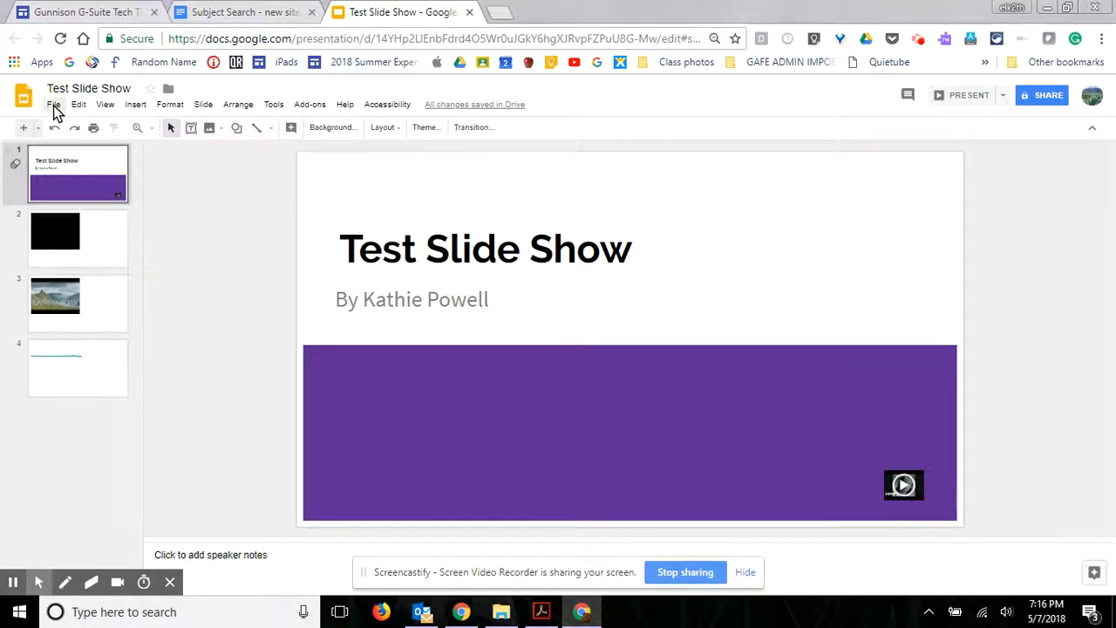
pyautogui.click(54, 104)
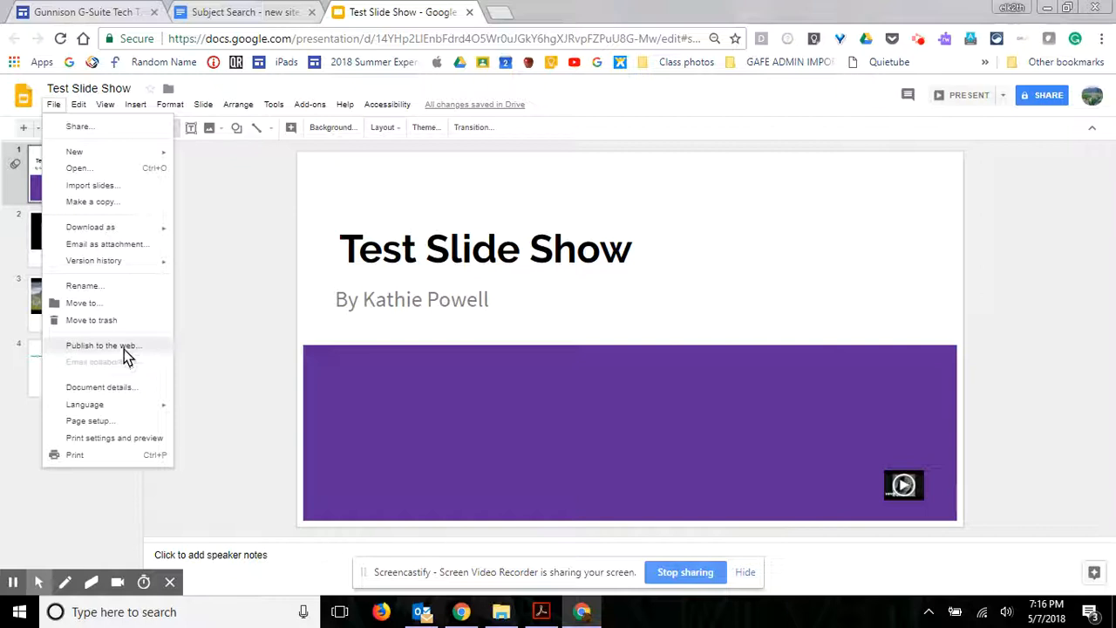
pyautogui.click(103, 345)
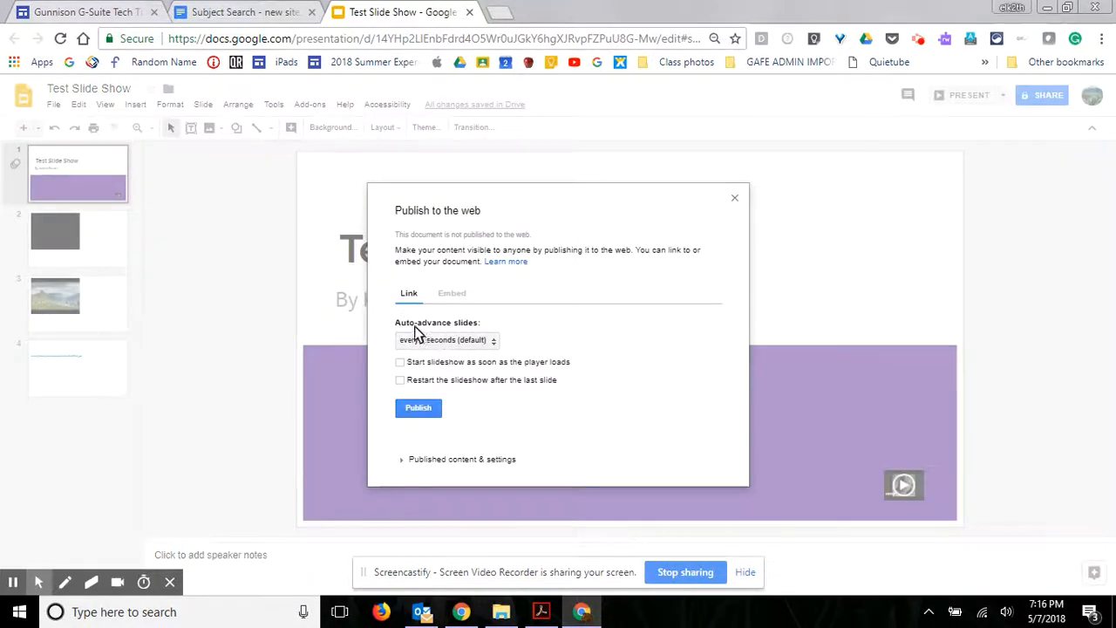
# Keep 3-second auto-advance, enable start on load, and publish
pyautogui.click(446, 340)
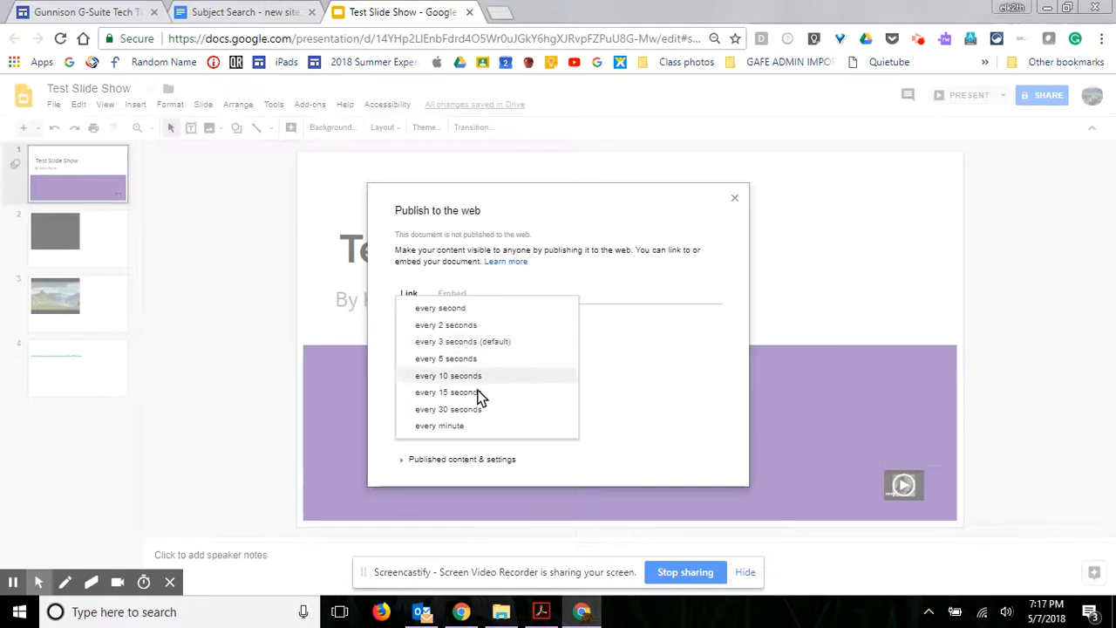
pyautogui.moveTo(451, 369)
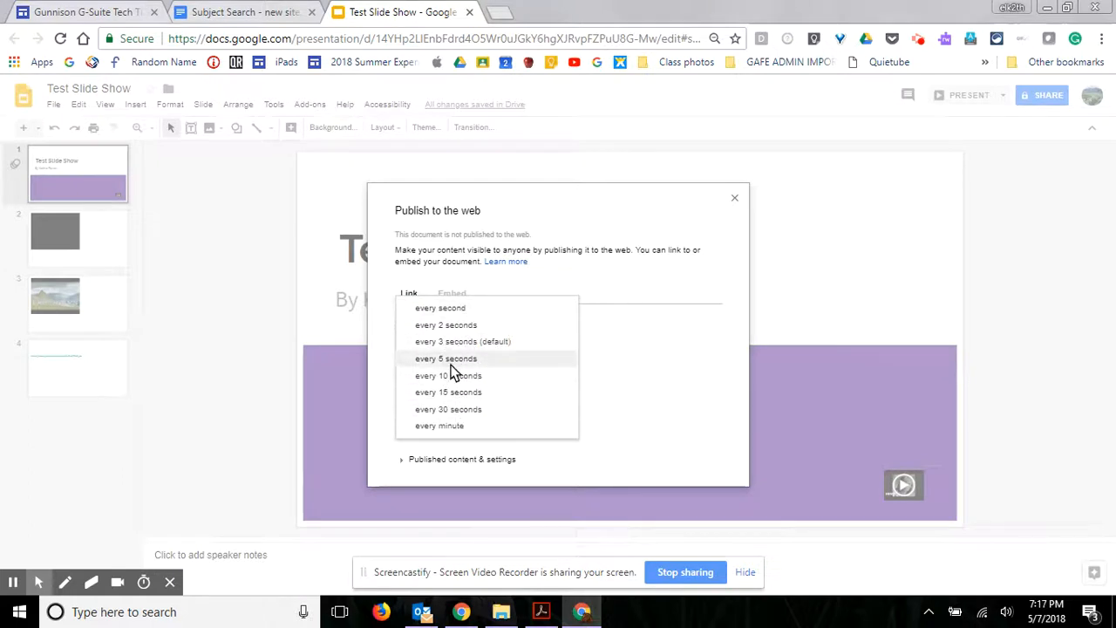
pyautogui.click(460, 341)
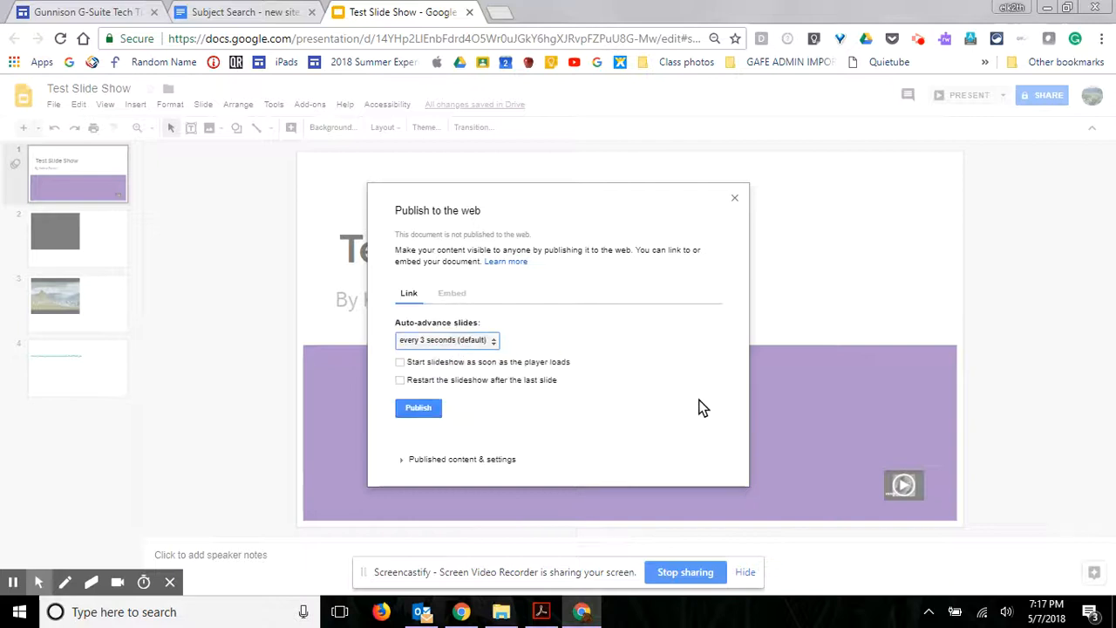
pyautogui.moveTo(456, 384)
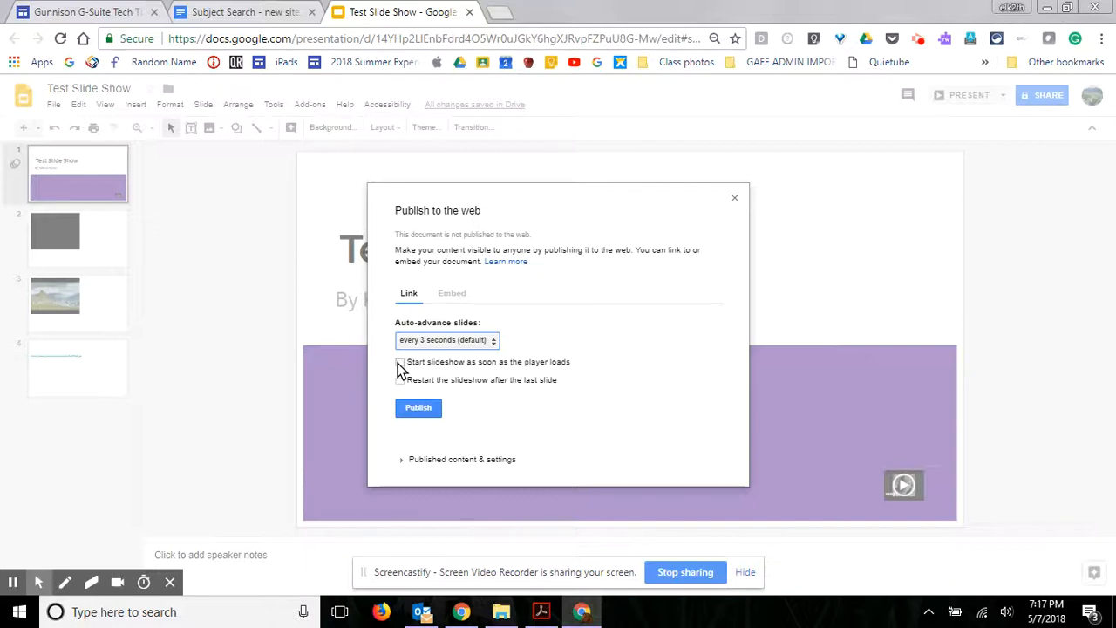
pyautogui.click(399, 361)
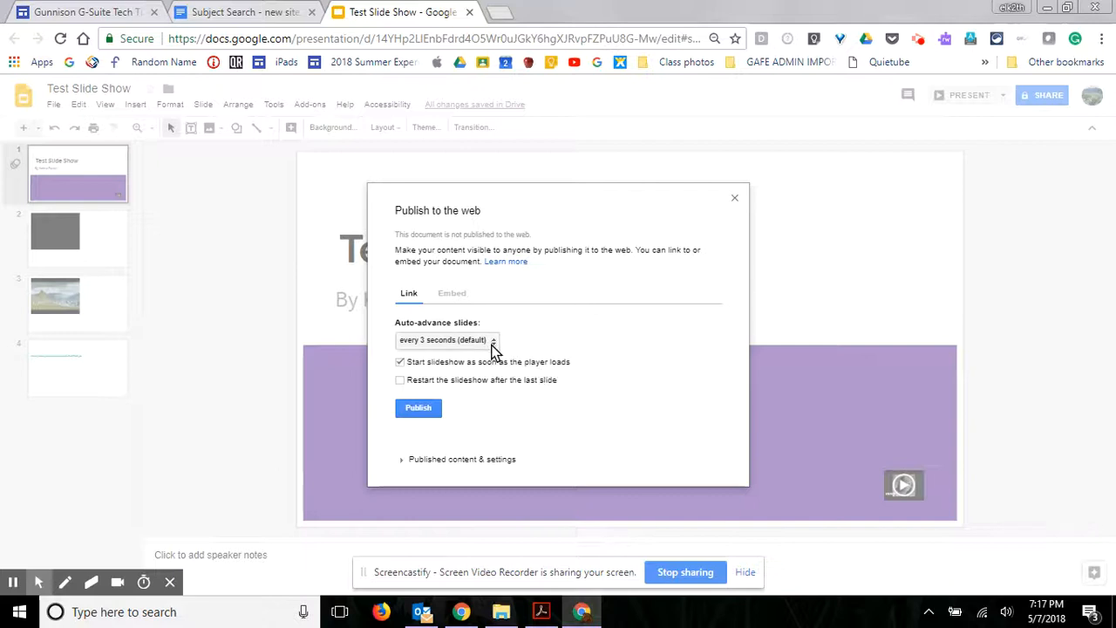
pyautogui.moveTo(496, 349)
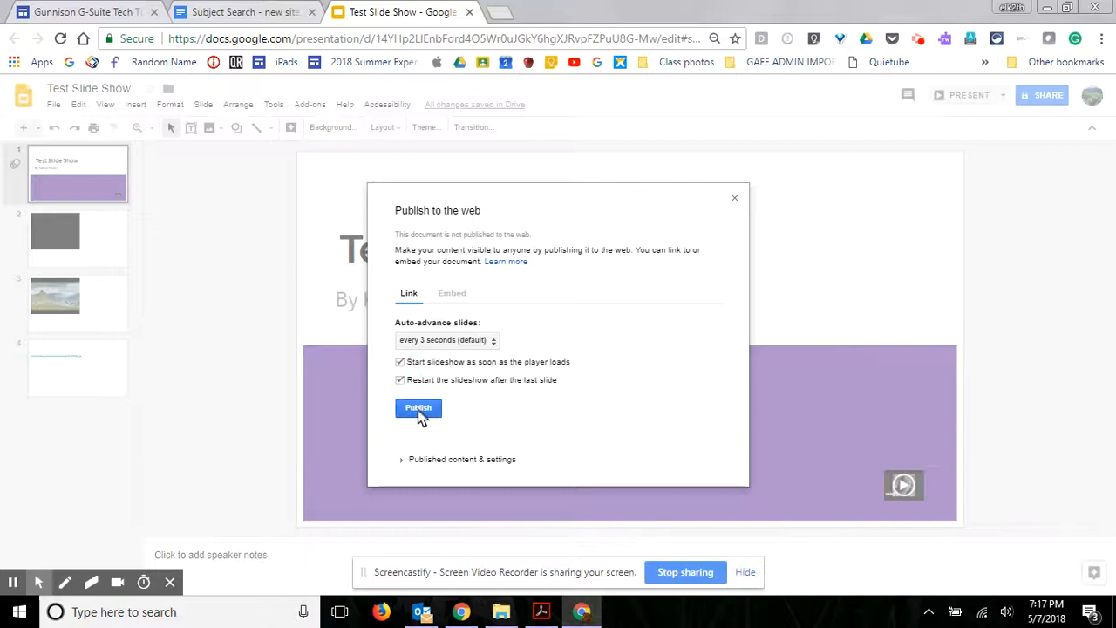
pyautogui.click(418, 408)
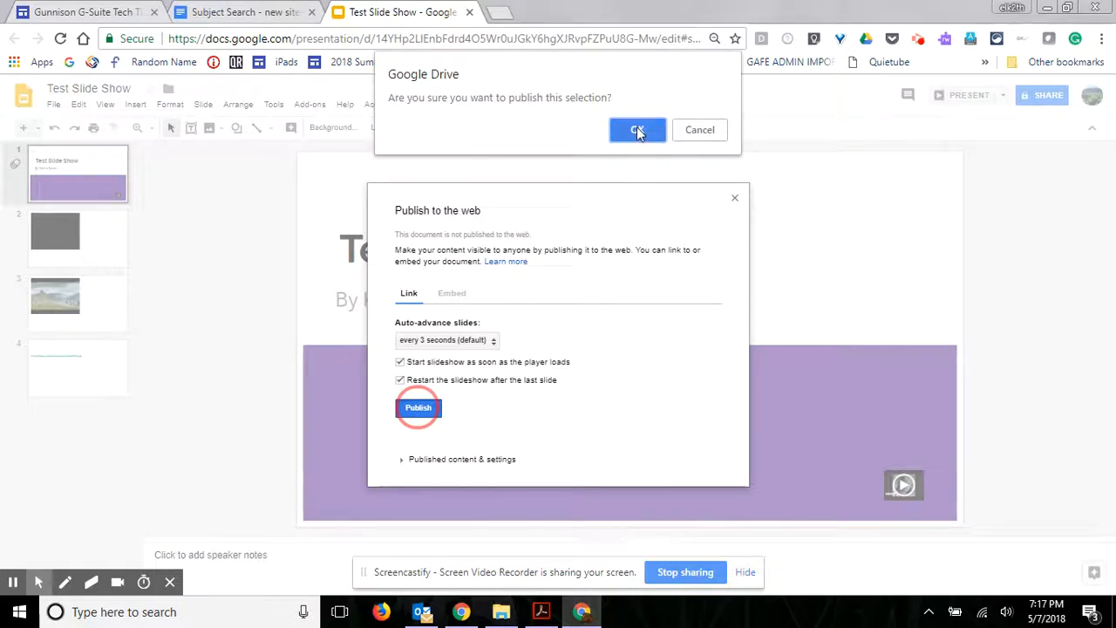
# Confirm publishing and view the published slideshow in a new tab
pyautogui.click(637, 129)
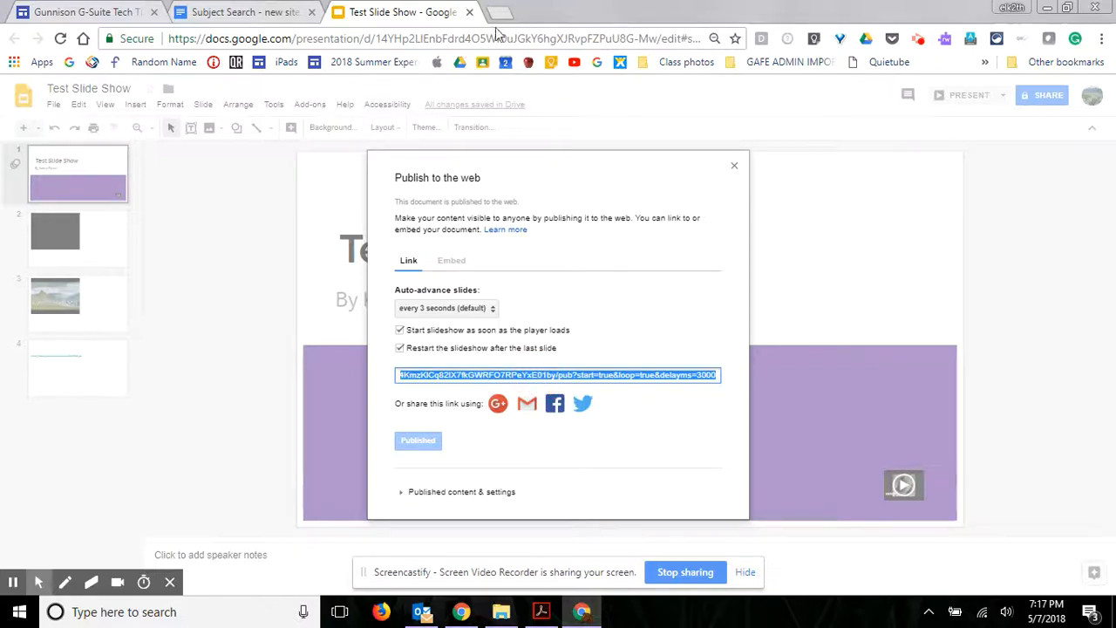
pyautogui.click(498, 12)
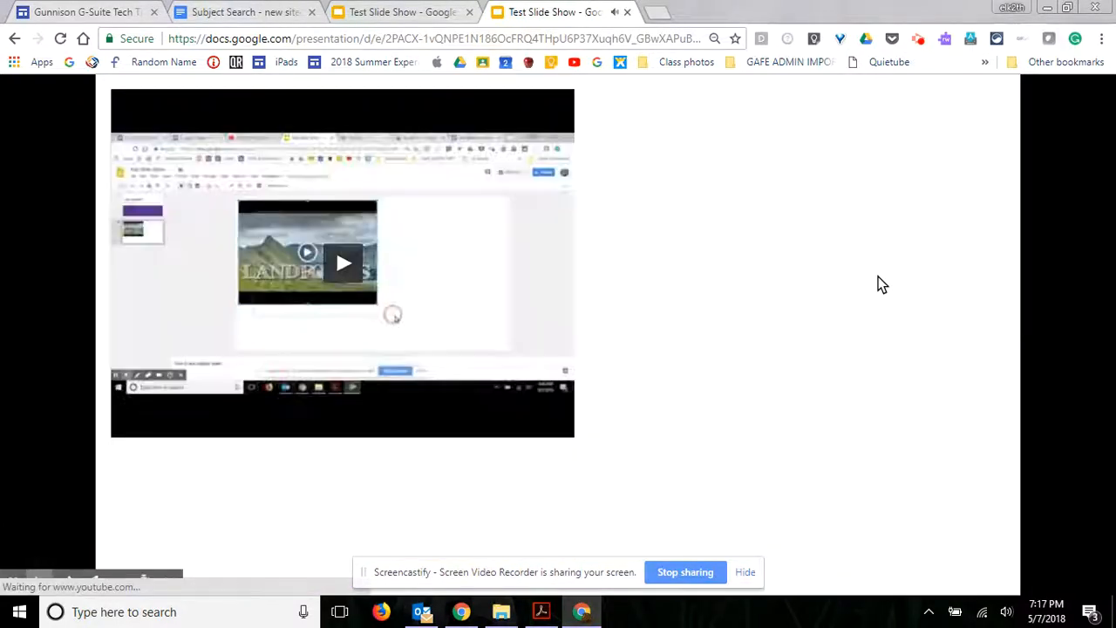
# Return to the Publish to the web dialog and highlight the published link
pyautogui.click(343, 264)
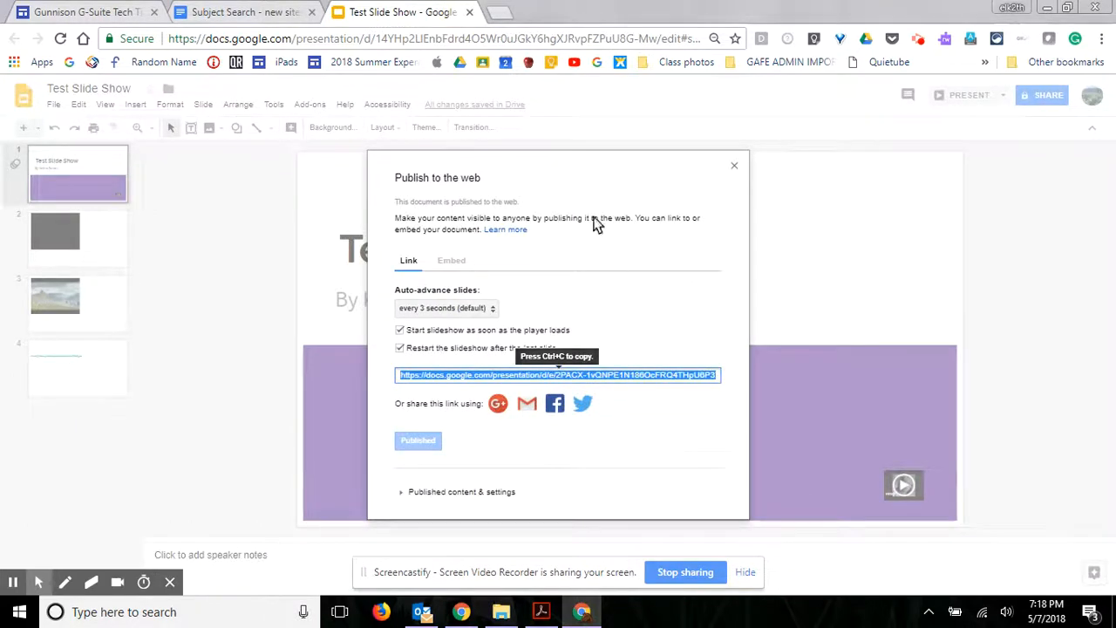
# Close the dialog and load the published link in a new browser tab
pyautogui.click(734, 165)
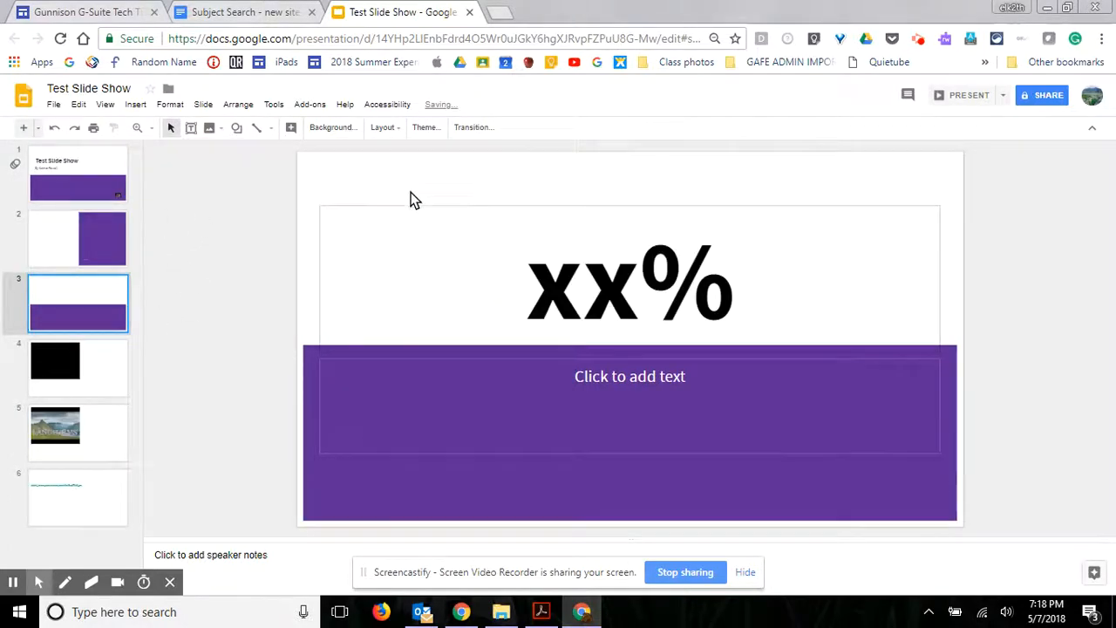
pyautogui.click(492, 11)
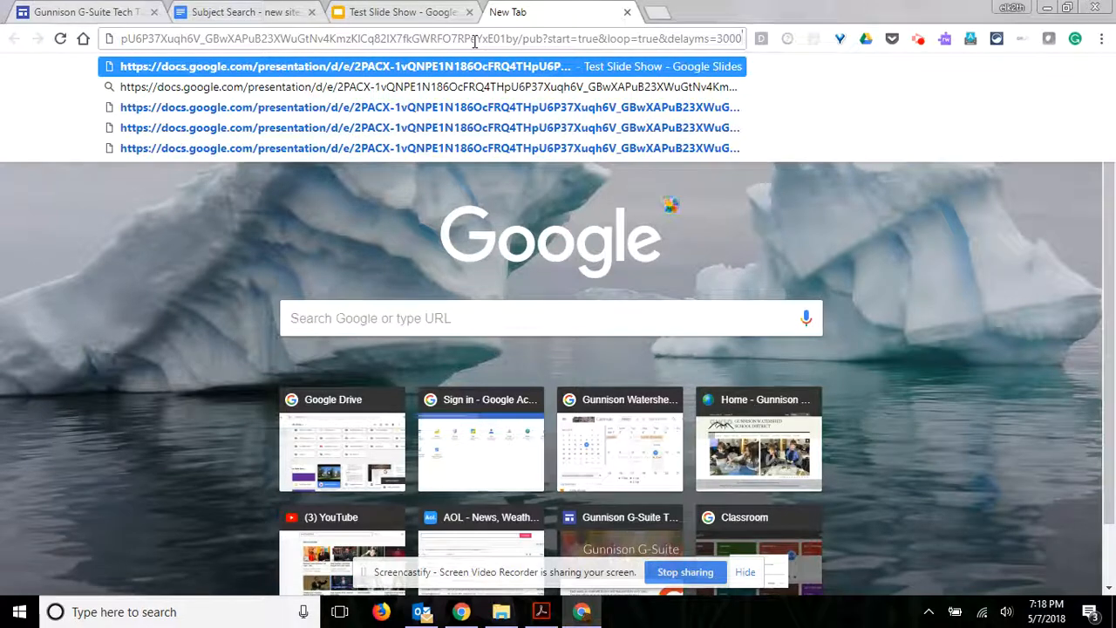
pyautogui.click(352, 65)
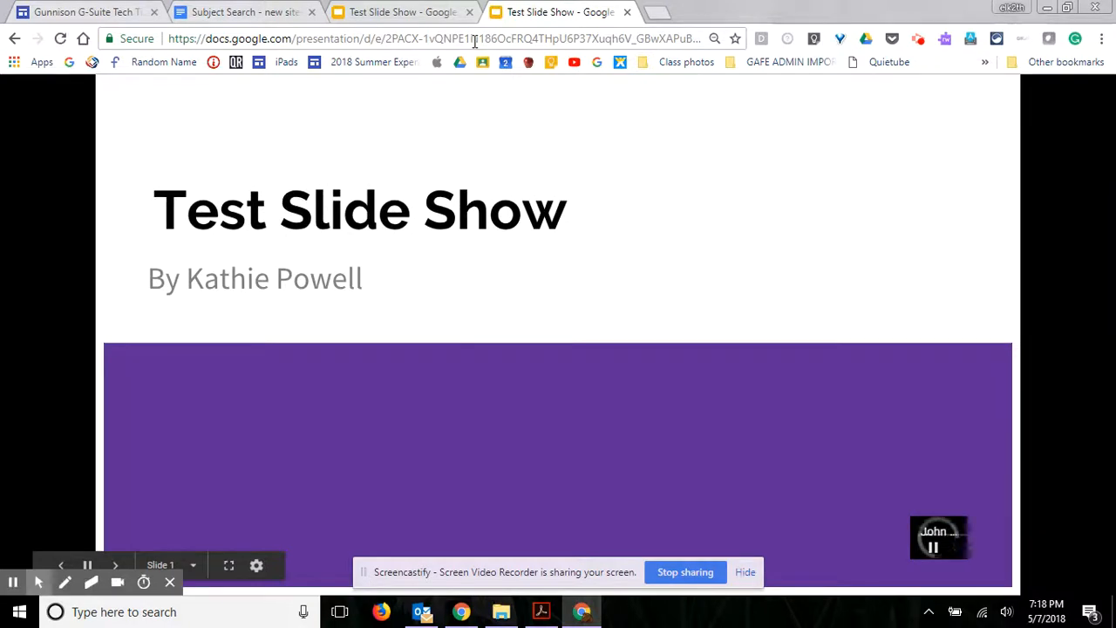
# Watch the published slideshow auto-advance from the title slide to slide 2
pyautogui.click(115, 564)
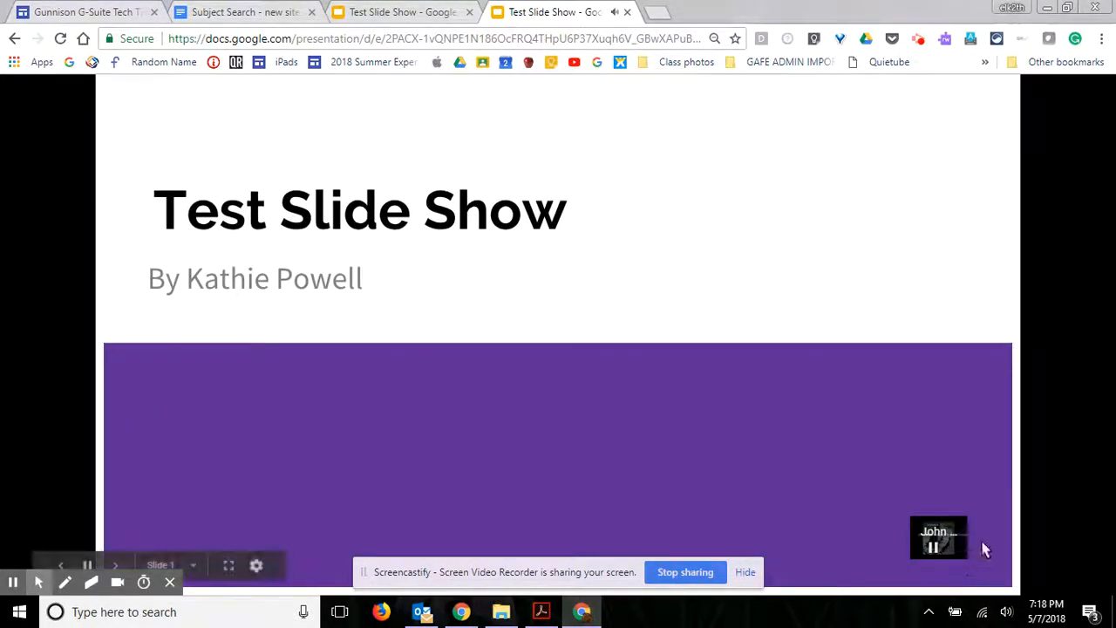
pyautogui.click(114, 565)
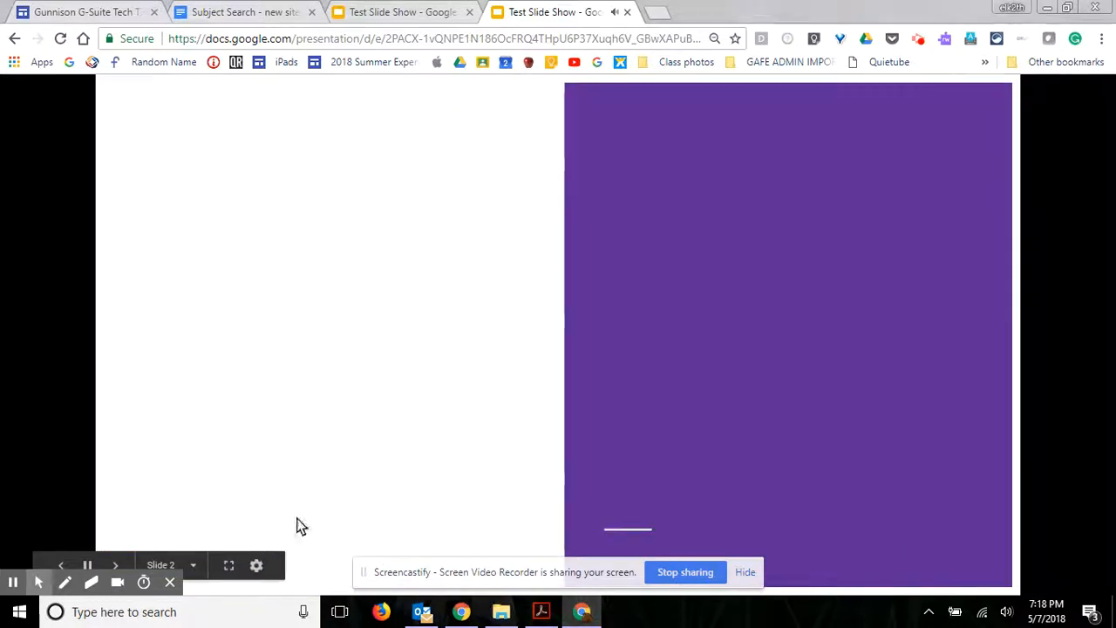